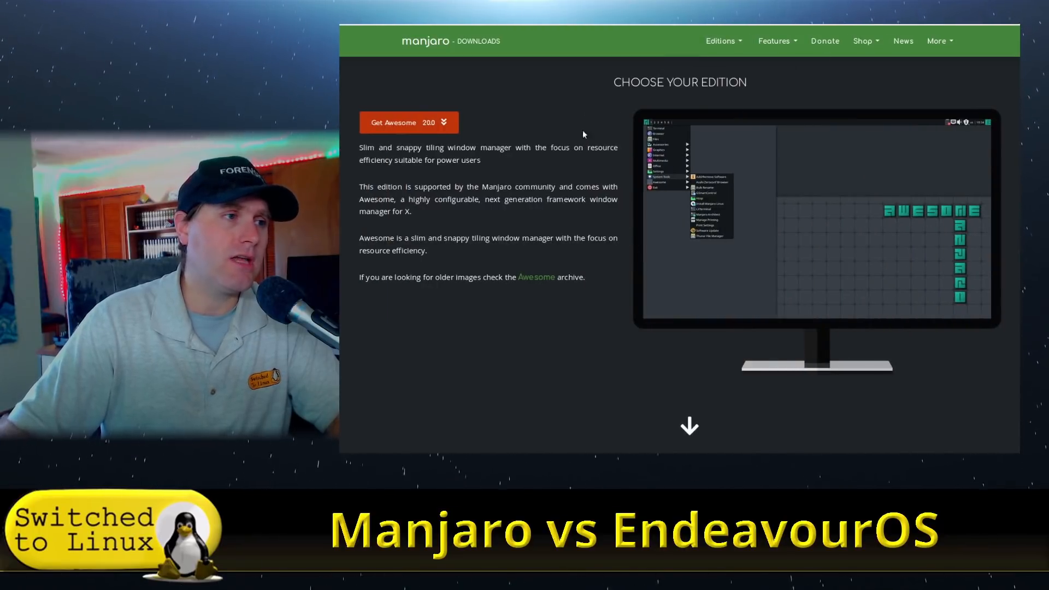
Scroll the Manjaro downloads page past the Awesome edition to the LXQt edition
{"action": "scroll", "scroll_direction": "down", "scroll_amount": 3}
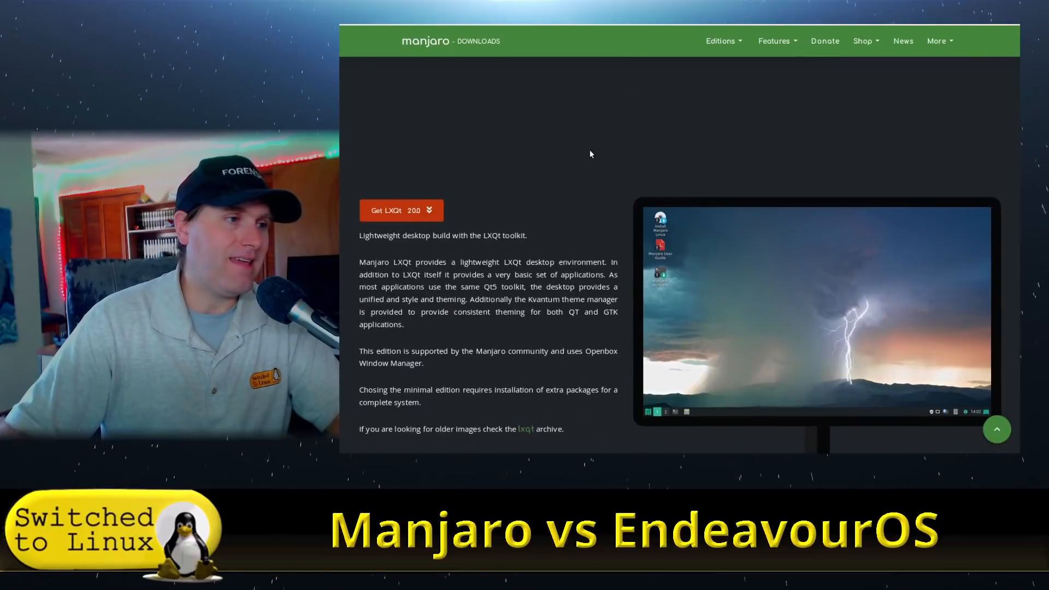
{"action": "left_click", "coordinate": [720, 41]}
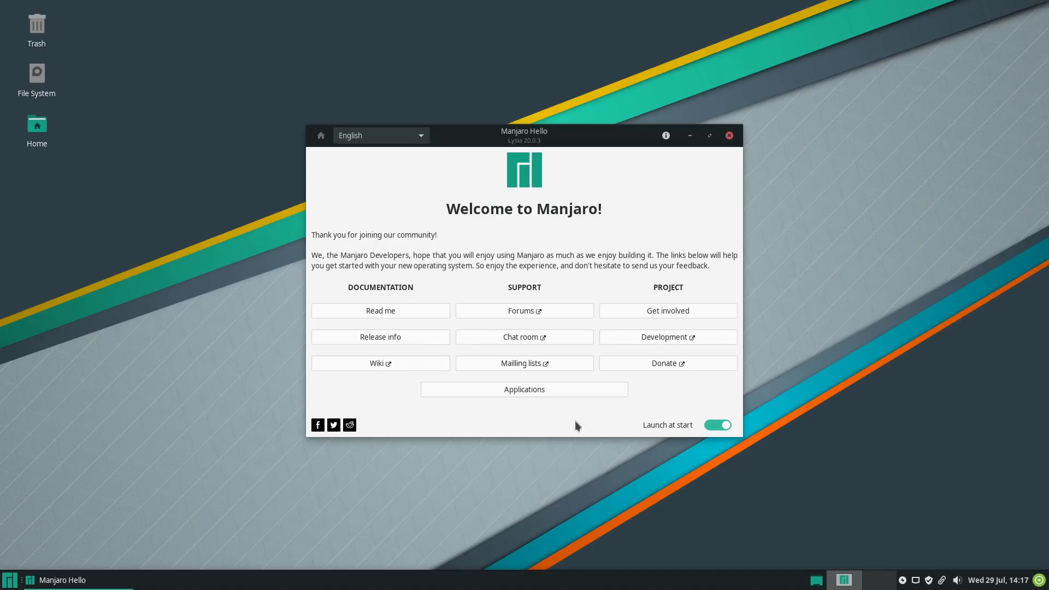
Open the Applications catalogue from the Welcome to Manjaro window
{"action": "left_click", "coordinate": [524, 389]}
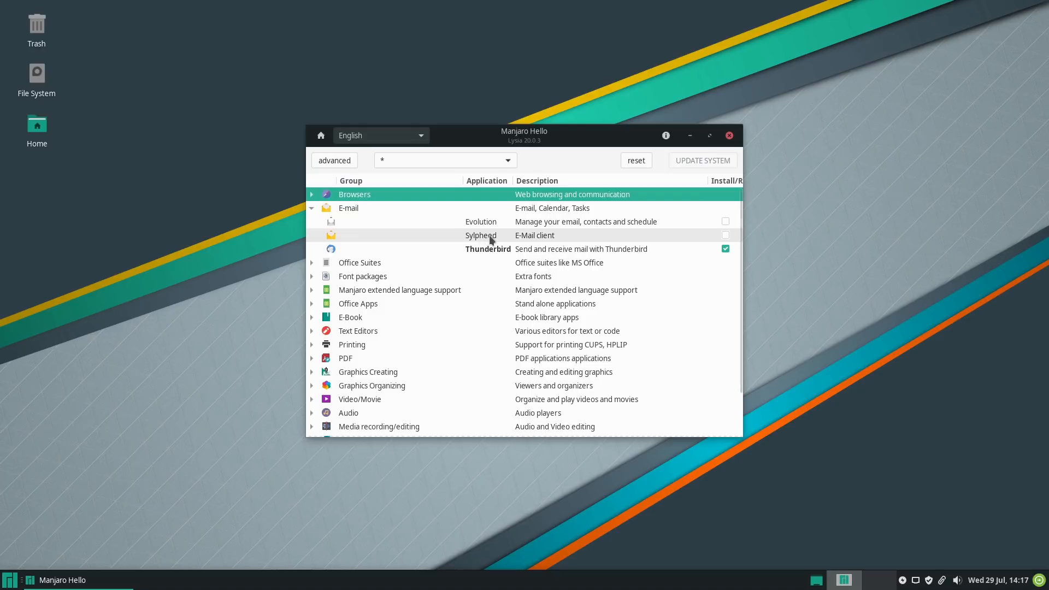
Collapse the E-mail application group and expand Office Suites
{"action": "left_click", "coordinate": [310, 208]}
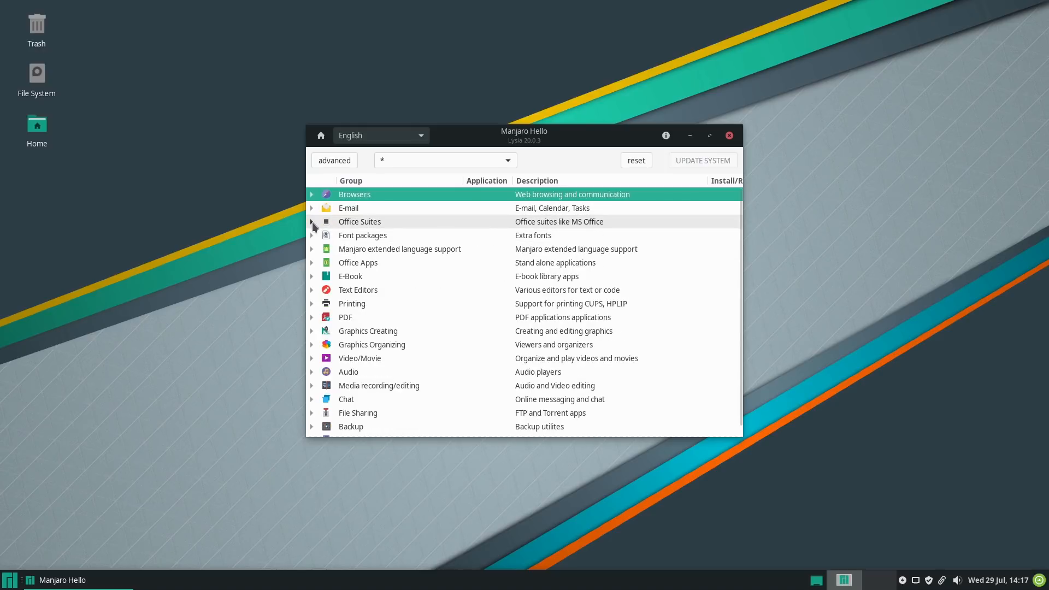
{"action": "left_click", "coordinate": [311, 221]}
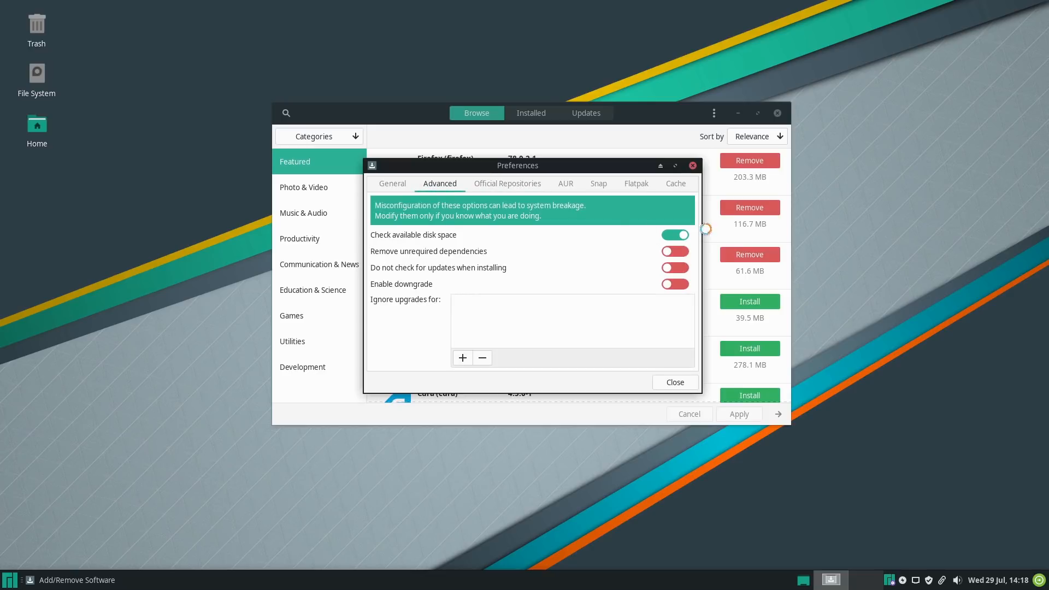
Toggle AUR support in Pamac's AUR preferences, then close the software manager
{"action": "left_click", "coordinate": [564, 184]}
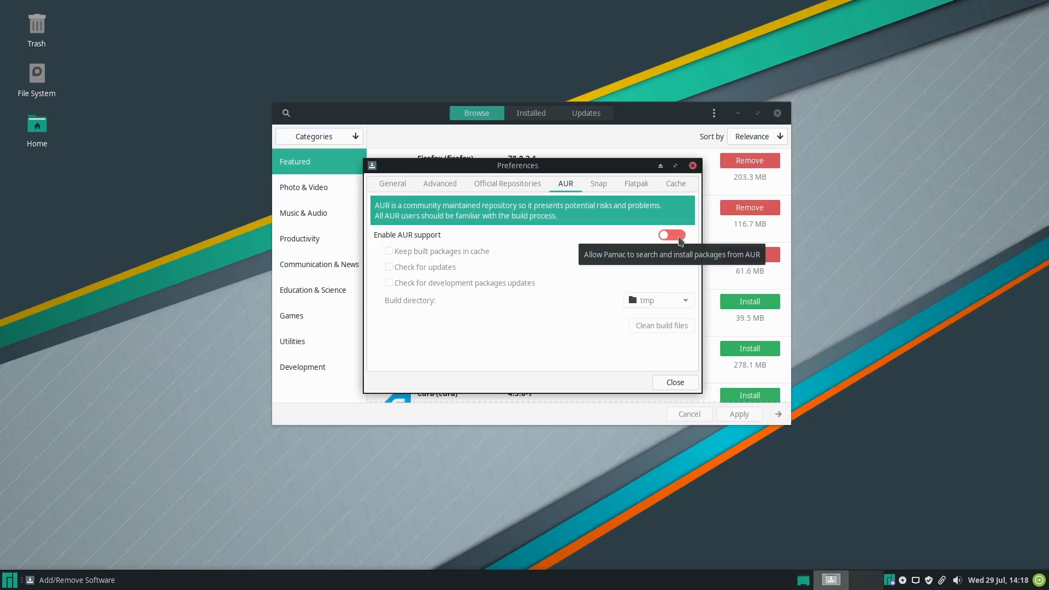
{"action": "left_click", "coordinate": [675, 381]}
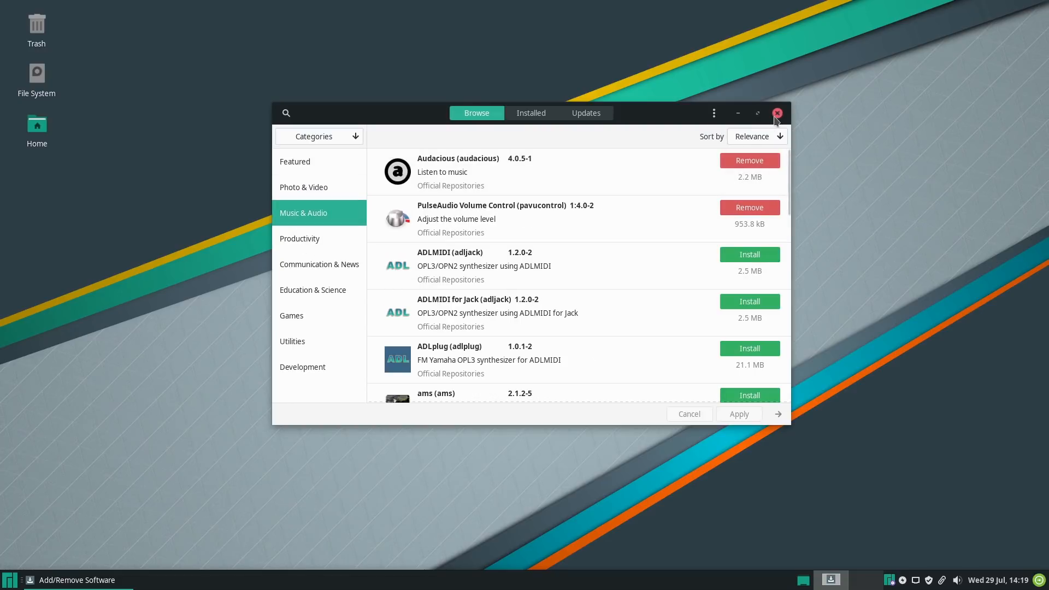
{"action": "left_click", "coordinate": [775, 113]}
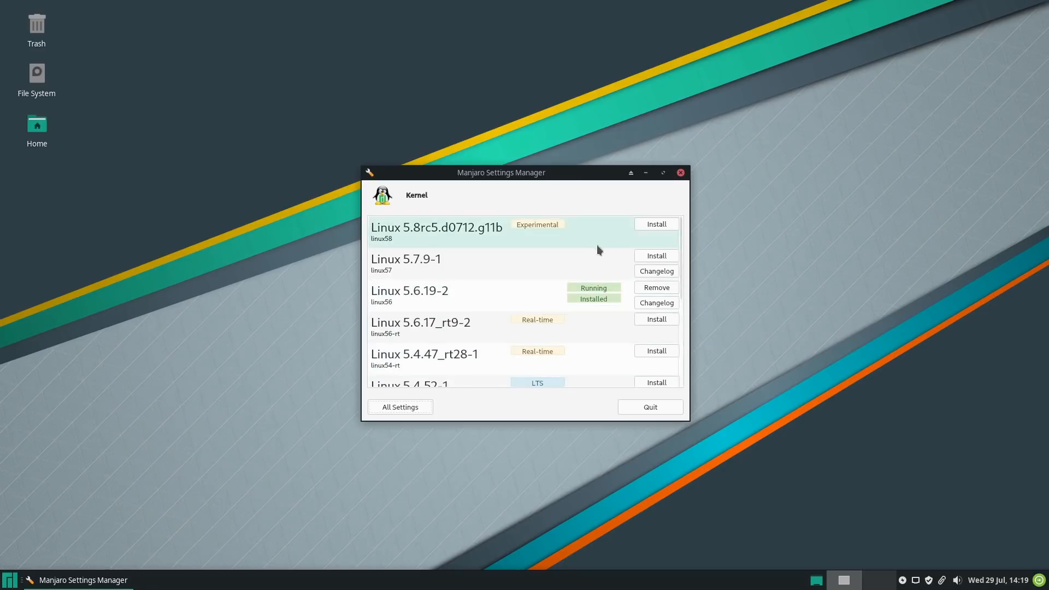
Scroll through the kernel list down to the LTS kernels like 5.4.52-1 and back up
{"action": "scroll", "scroll_direction": "down", "scroll_amount": 3}
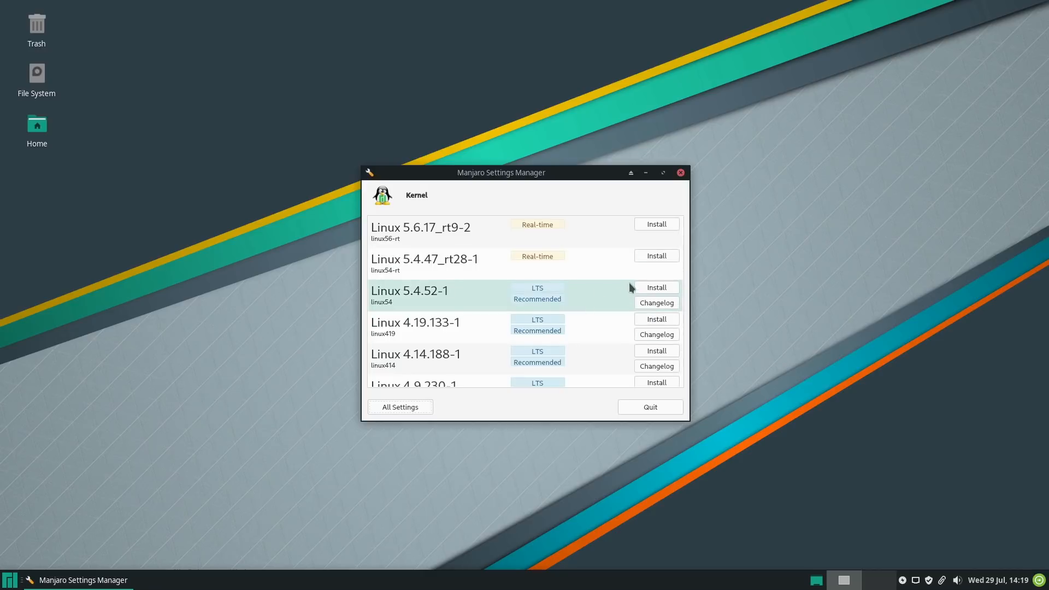
{"action": "mouse_move", "coordinate": [569, 325]}
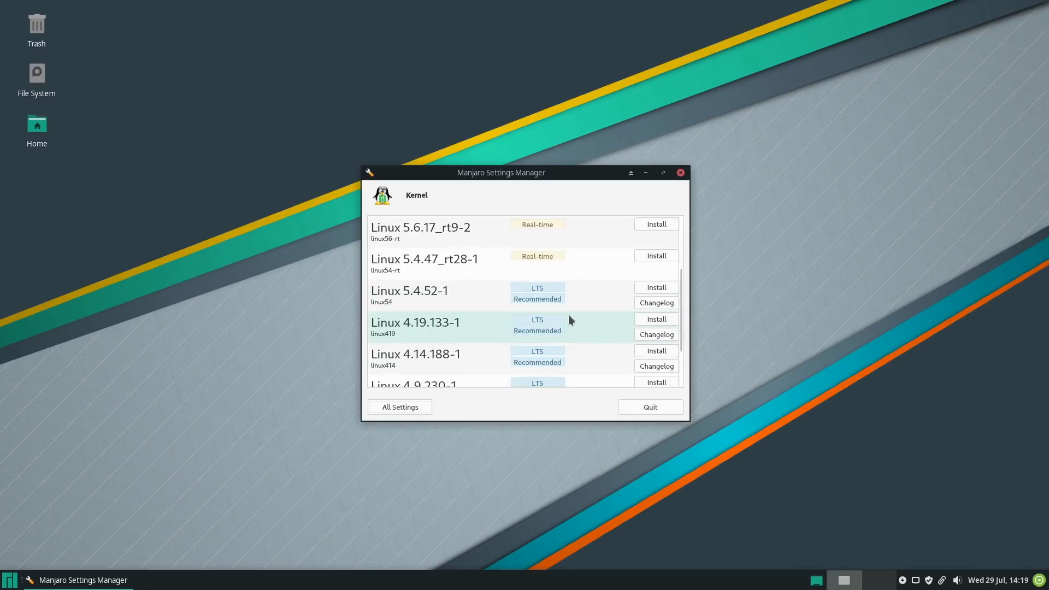
{"action": "scroll", "scroll_direction": "up", "scroll_amount": 3}
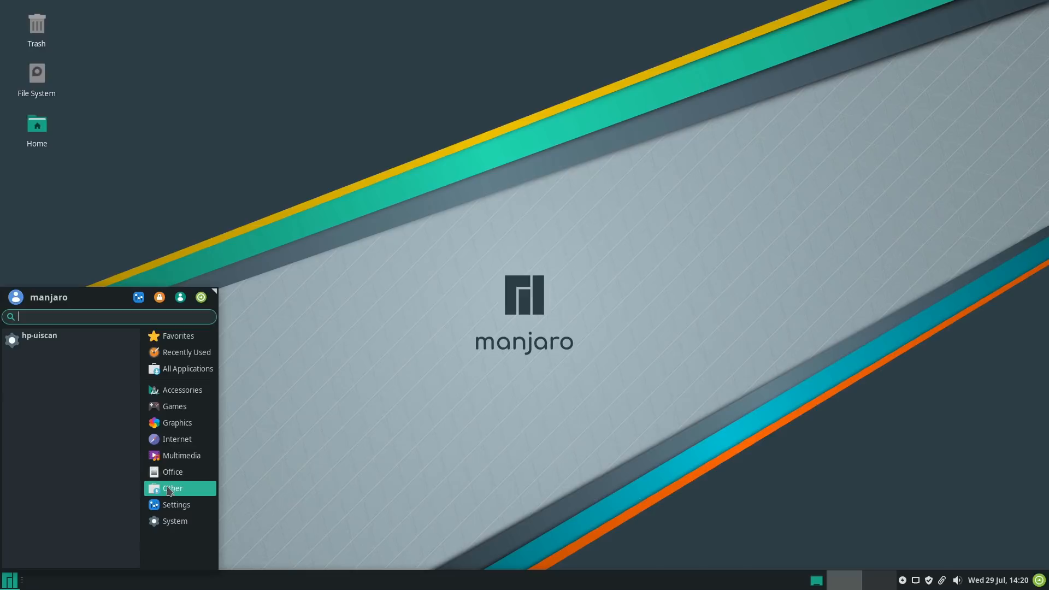
Browse the Whisker menu categories from Favorites down to Other, Settings and System
{"action": "left_click", "coordinate": [178, 336]}
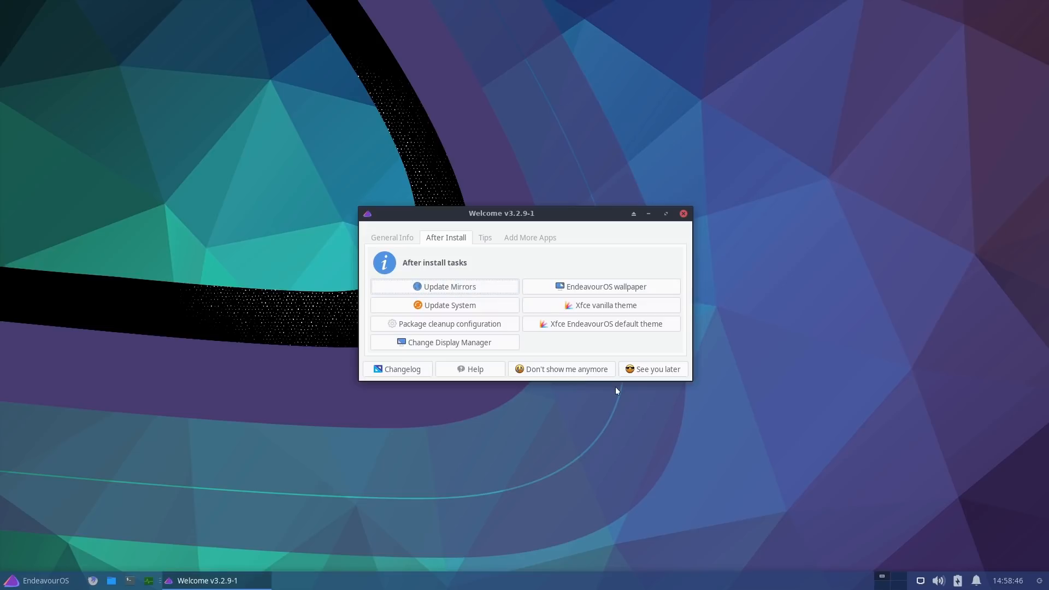
{"action": "mouse_move", "coordinate": [444, 305]}
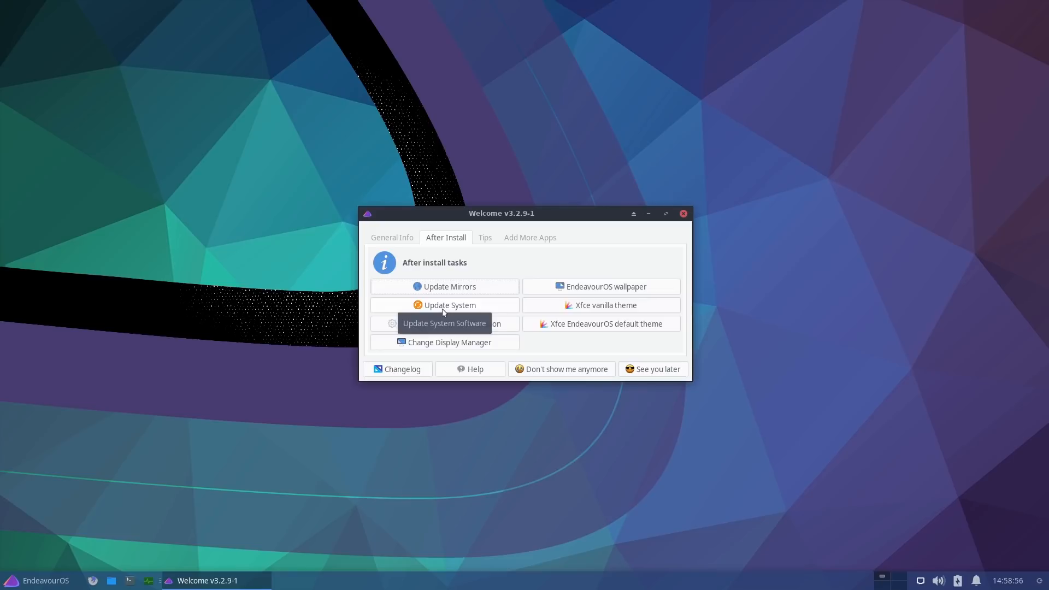
Open the Change Display Manager chooser showing gdm, lightdm, lxdm and sddm
{"action": "left_click", "coordinate": [443, 324]}
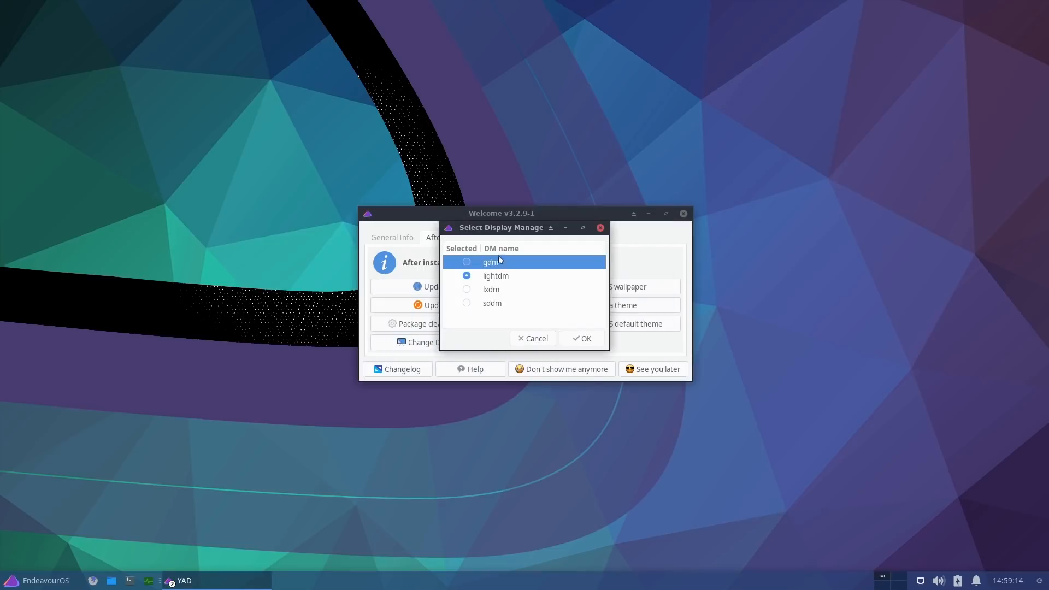
Cancel the display manager dialog and open the Xfce vanilla theme option
{"action": "left_click", "coordinate": [532, 337]}
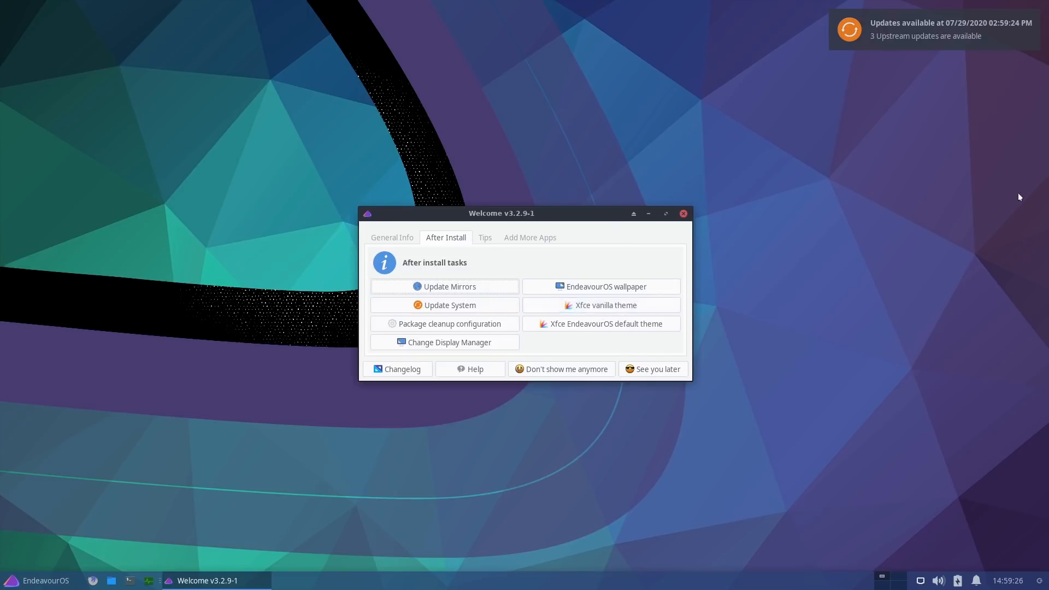
{"action": "left_click", "coordinate": [599, 304]}
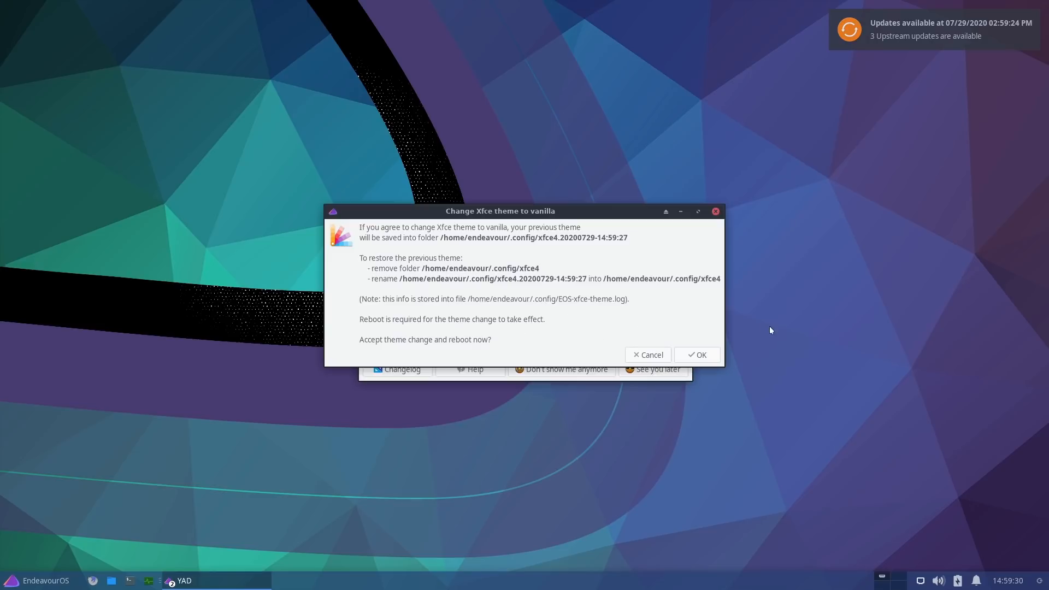
{"action": "mouse_move", "coordinate": [470, 352]}
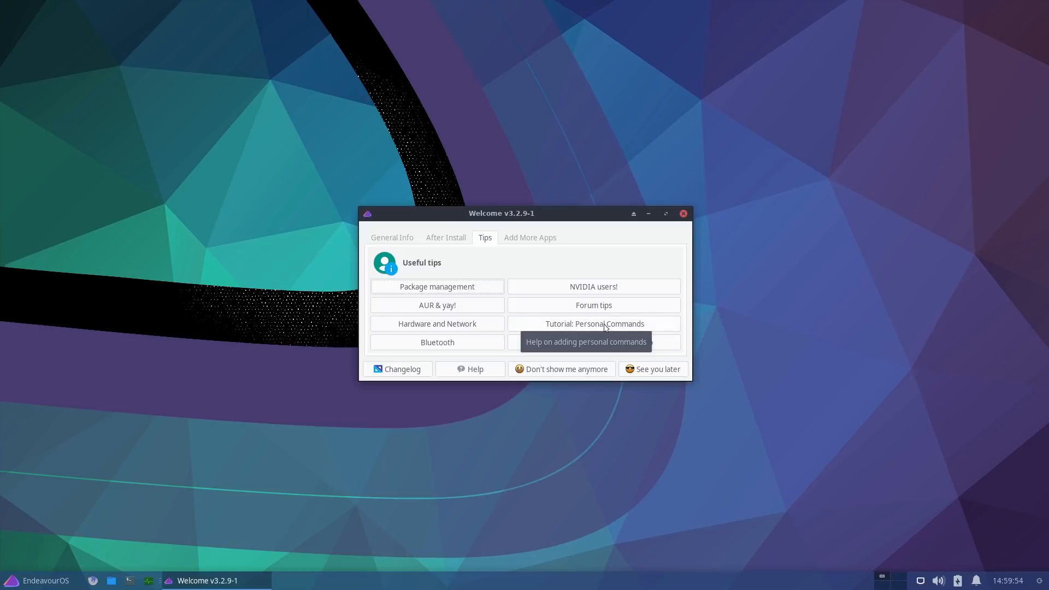
{"action": "mouse_move", "coordinate": [468, 352]}
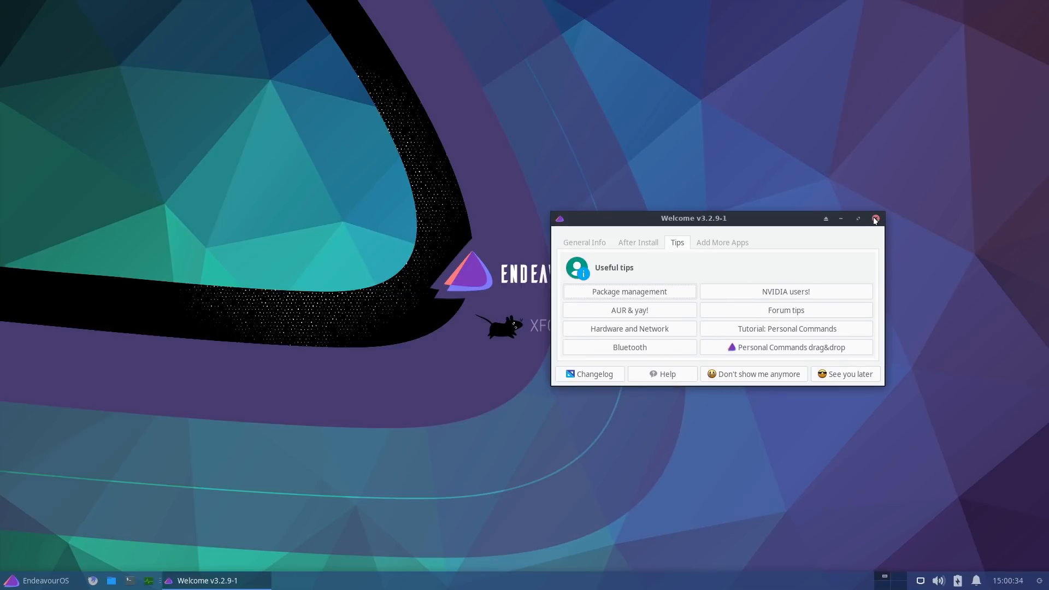
{"action": "mouse_move", "coordinate": [825, 250]}
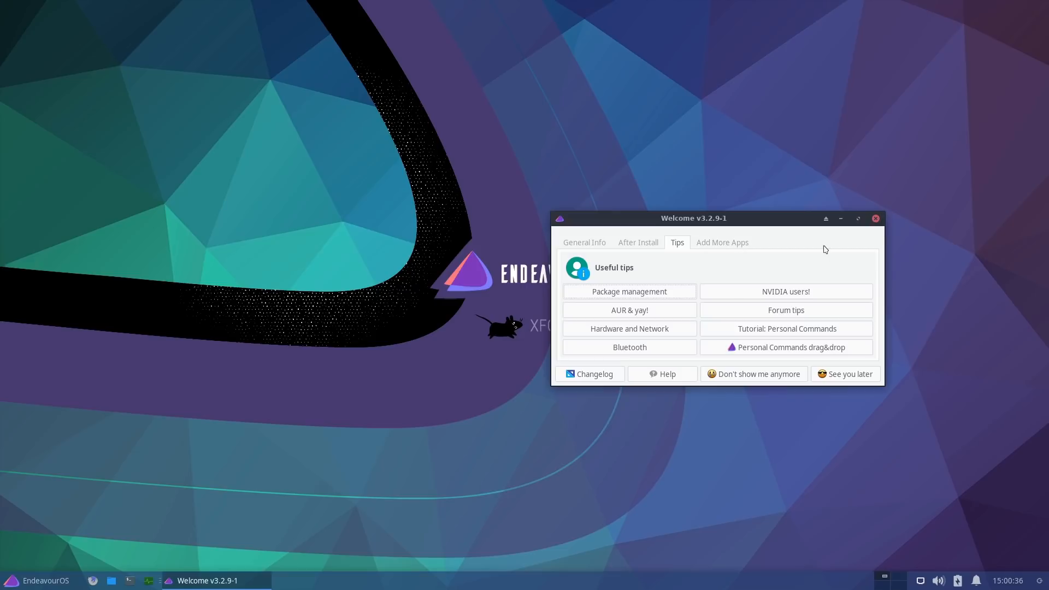
View the Add More Apps list of popular apps like LibreOffice and Chromium
{"action": "left_click", "coordinate": [721, 242]}
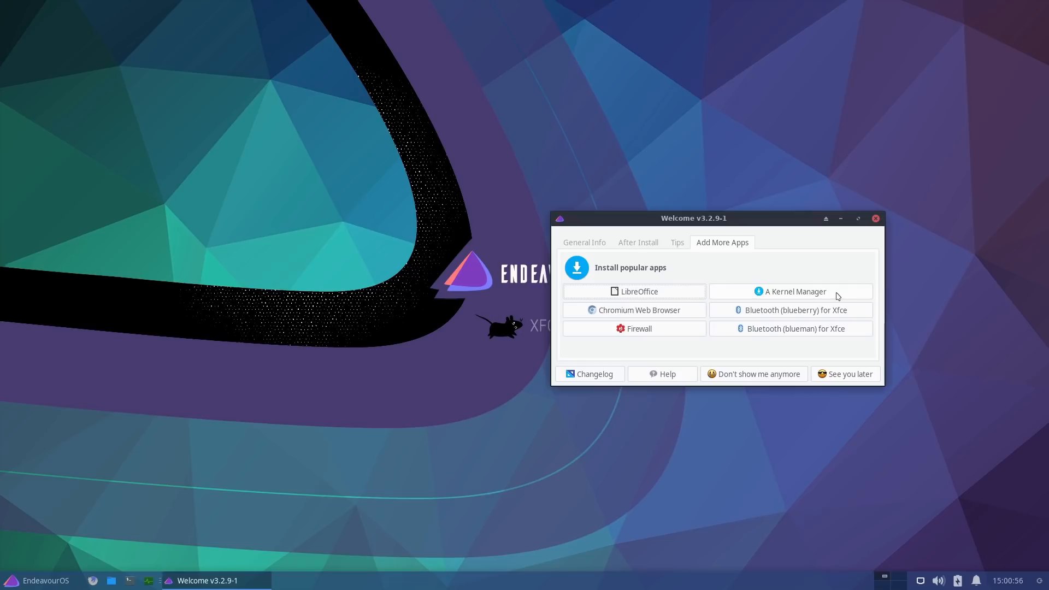
{"action": "left_click", "coordinate": [873, 218]}
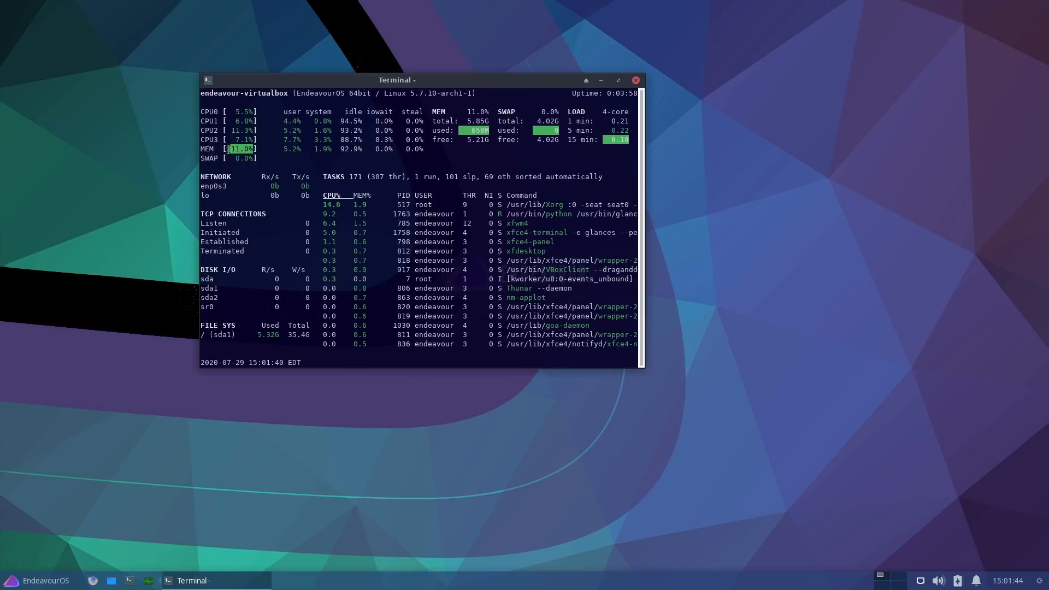
Close the terminal running the Glances system monitor
{"action": "left_click", "coordinate": [634, 80]}
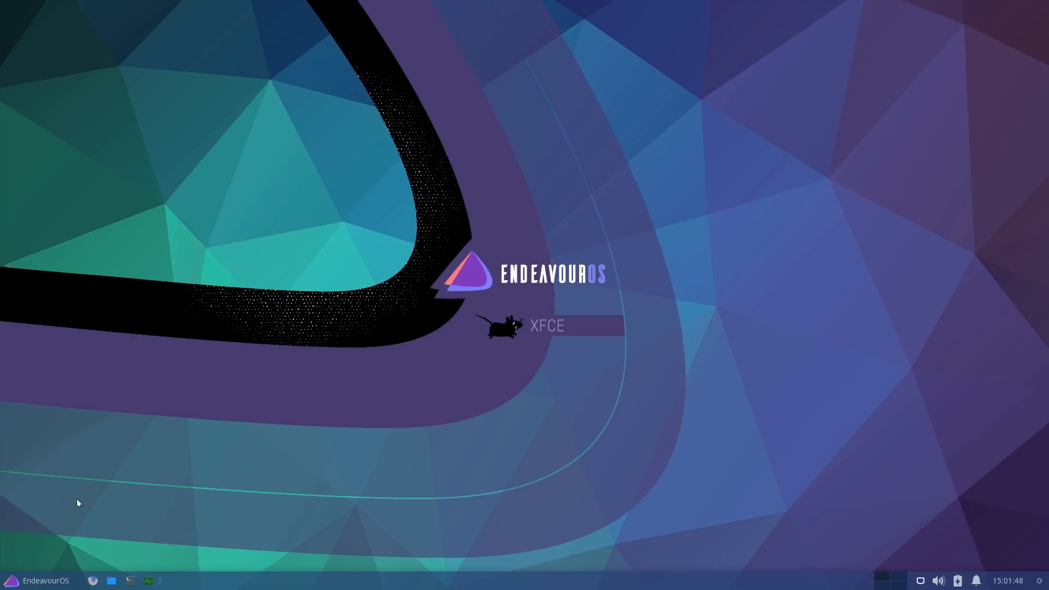
Open the EndeavourOS Whisker menu on the Graphics category showing Ristretto Image Viewer
{"action": "left_click", "coordinate": [38, 580]}
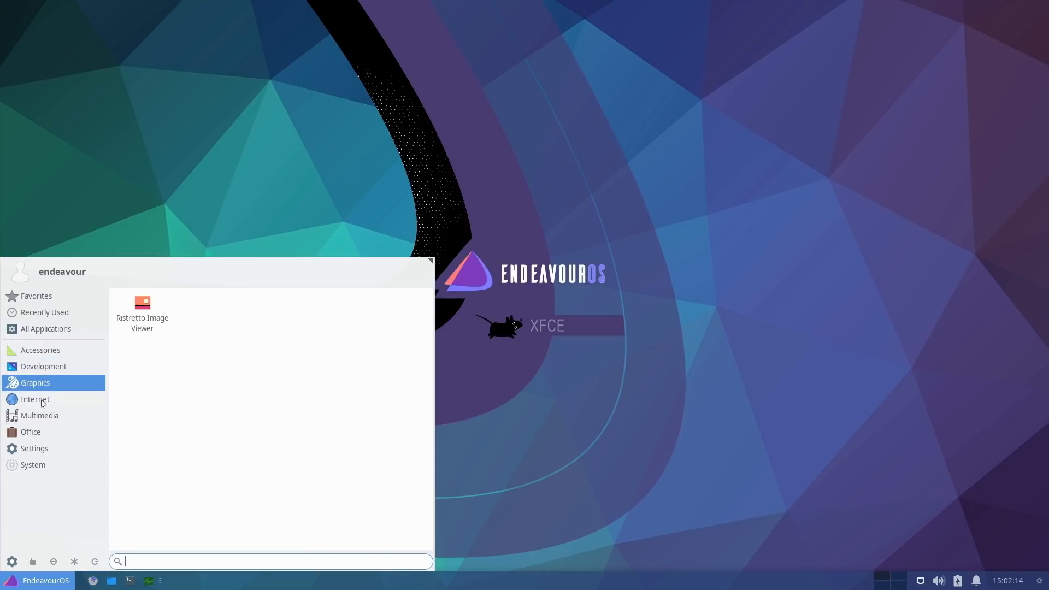
Browse the Multimedia category, then launch the Xfce Settings Manager
{"action": "left_click", "coordinate": [39, 415]}
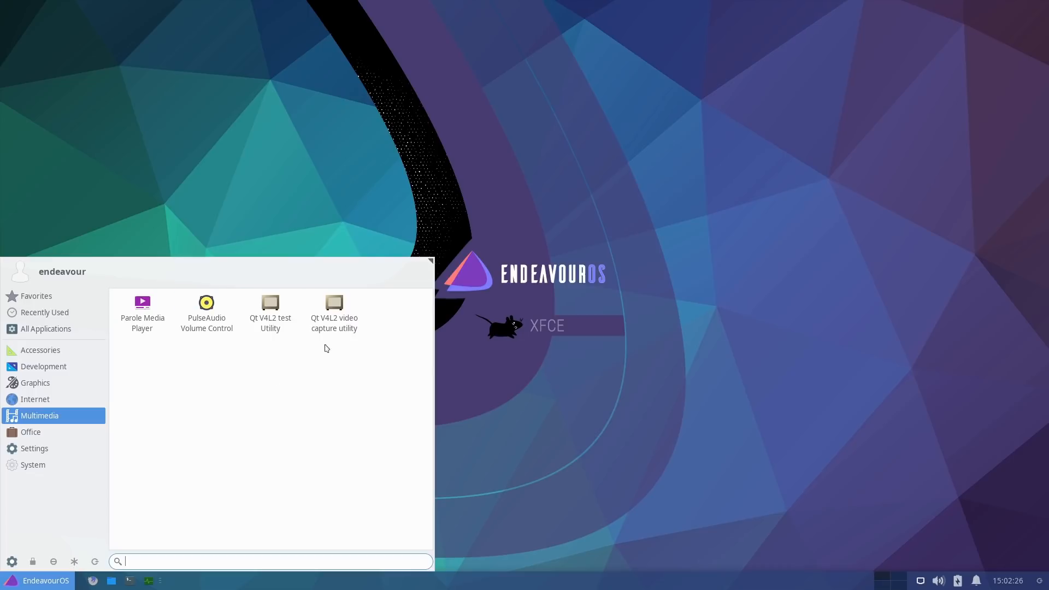
{"action": "left_click", "coordinate": [33, 448]}
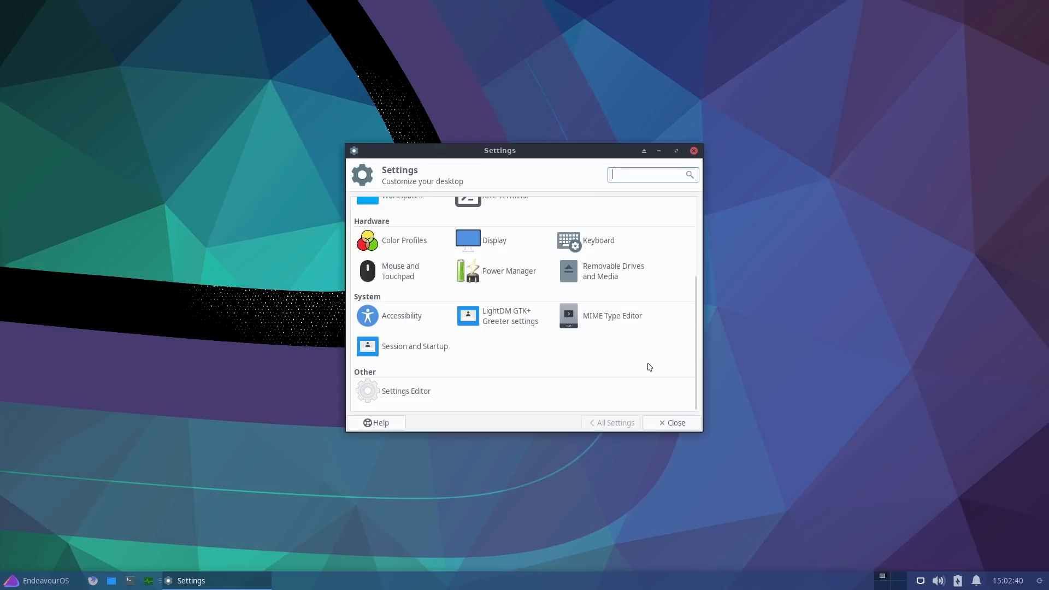
Close the Xfce Settings window to return to the empty desktop
{"action": "left_click", "coordinate": [671, 422]}
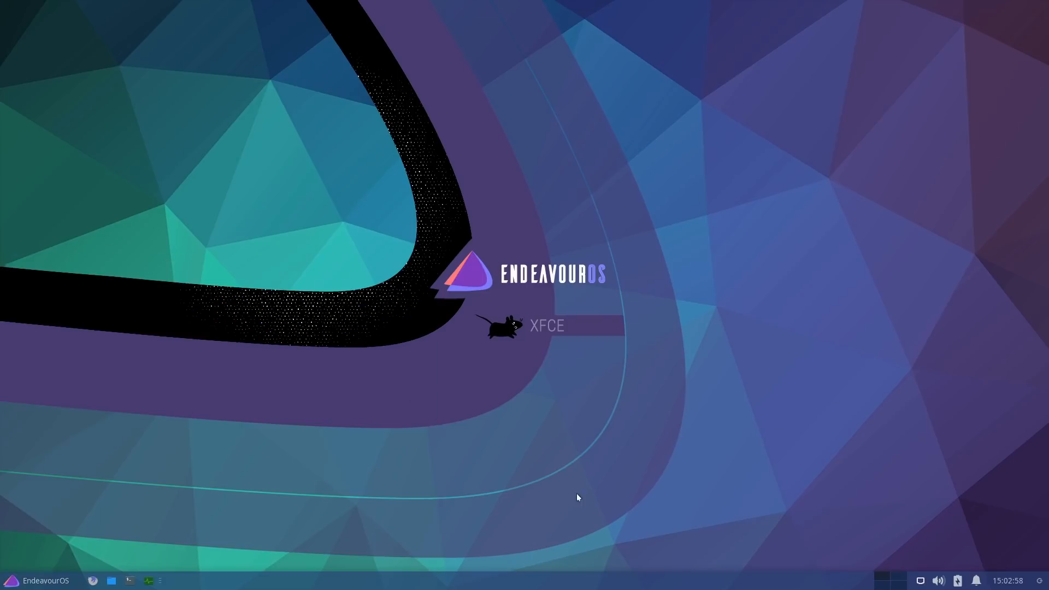
Open Desktop Settings from the desktop context menu to view wallpaper variants
{"action": "right_click", "coordinate": [577, 497]}
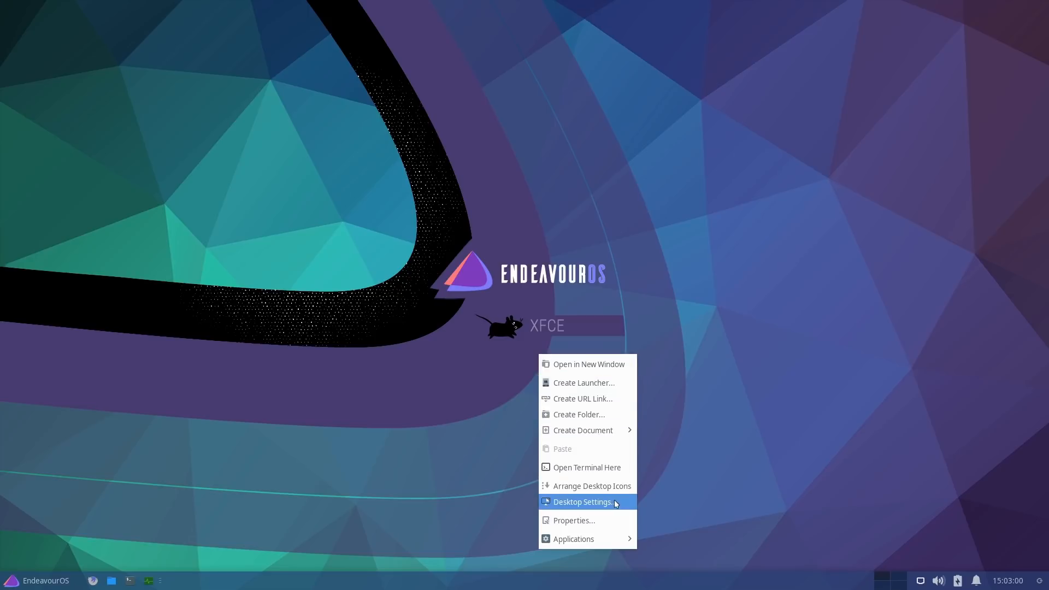
{"action": "left_click", "coordinate": [583, 502]}
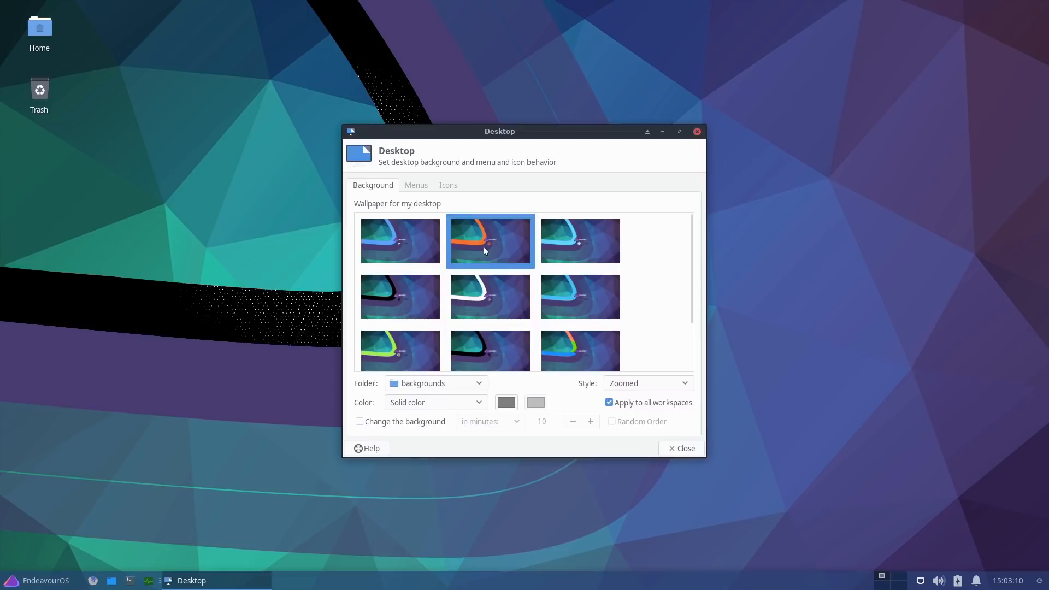
Preview the GNOME and Openbox wallpapers, restore the XFCE wallpaper, and show Favorites
{"action": "left_click", "coordinate": [399, 351]}
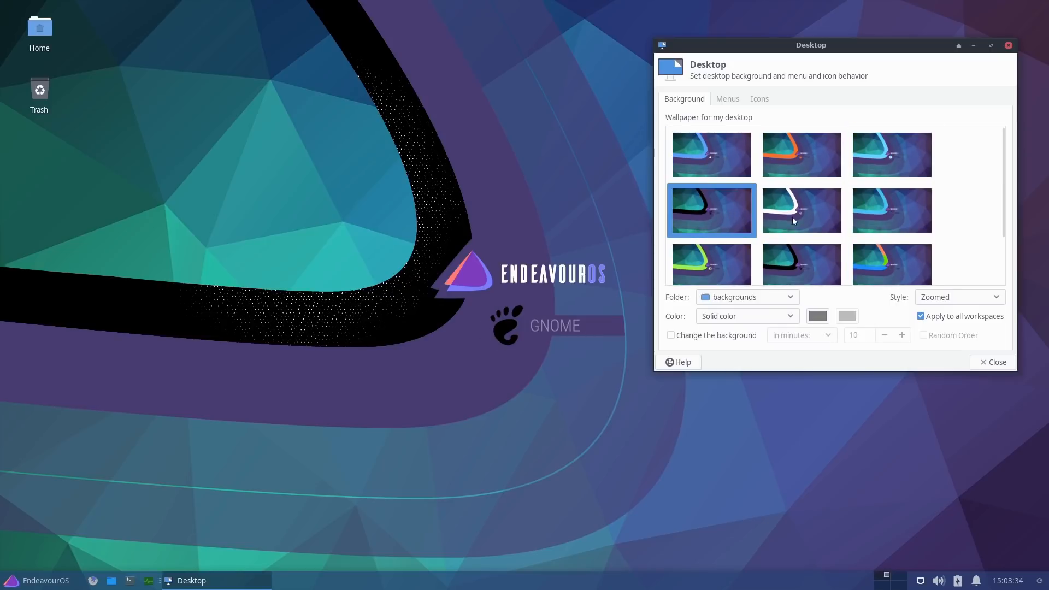
{"action": "left_click", "coordinate": [801, 257]}
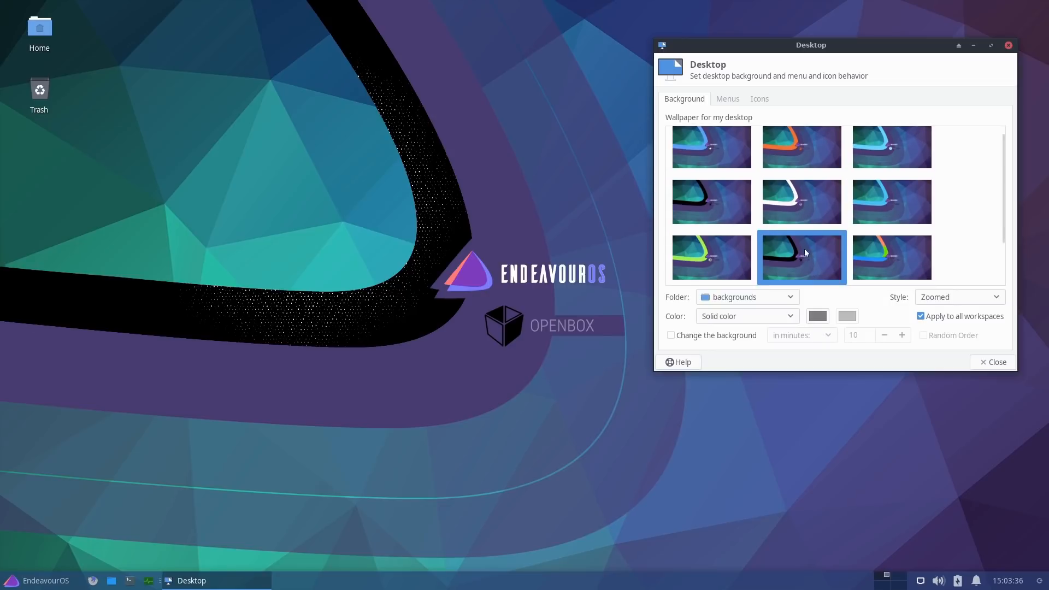
{"action": "left_click", "coordinate": [37, 580]}
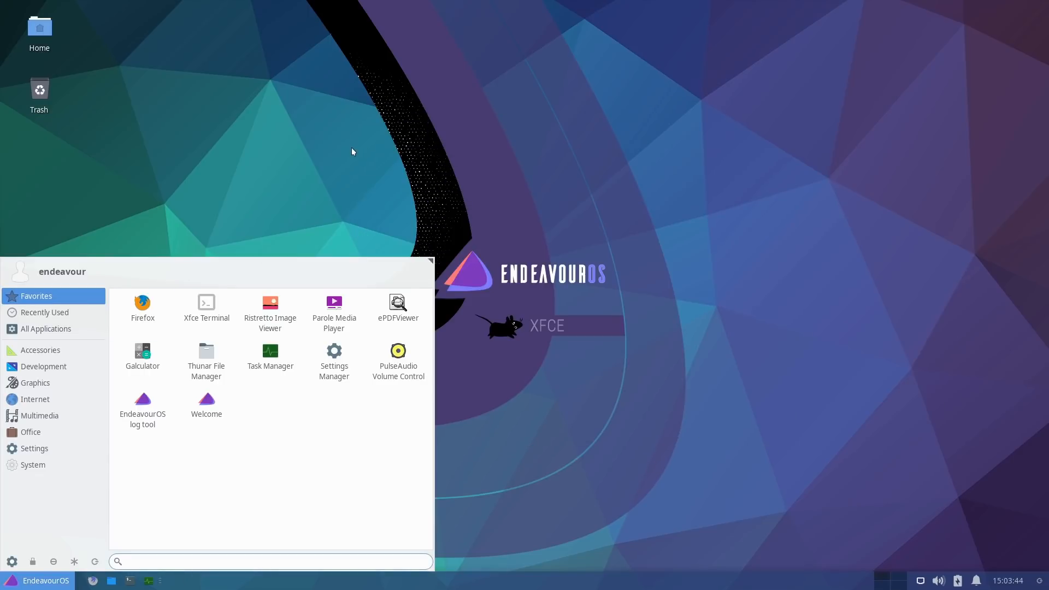
Dismiss the Whisker menu by clicking the desktop
{"action": "left_click", "coordinate": [352, 151]}
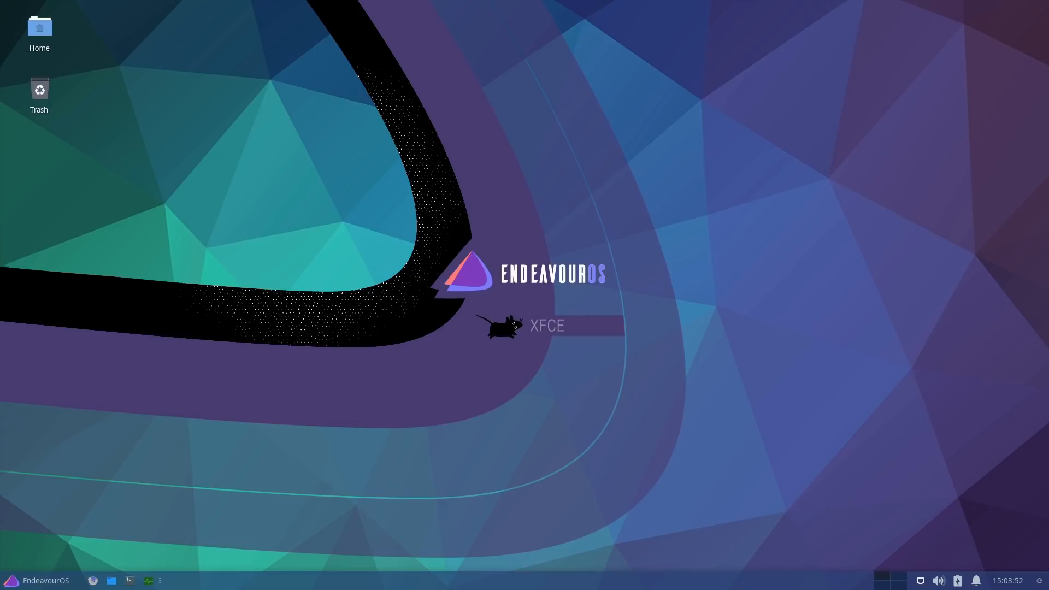